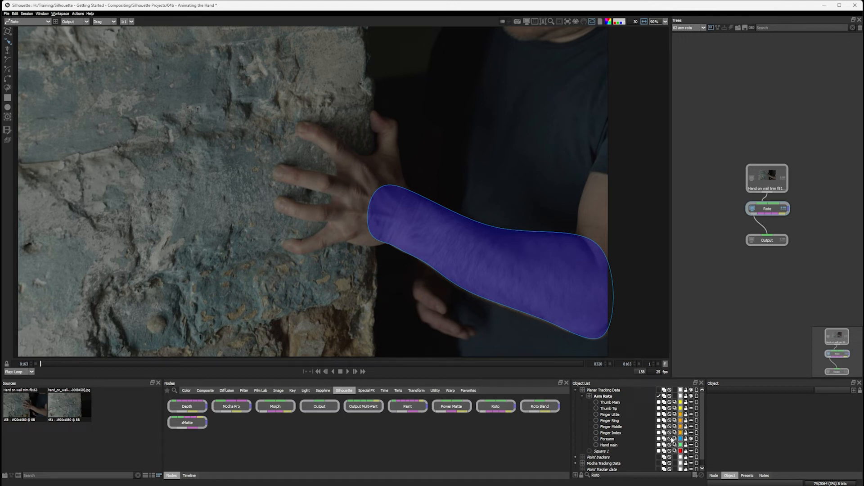
mouse_move(591, 157)
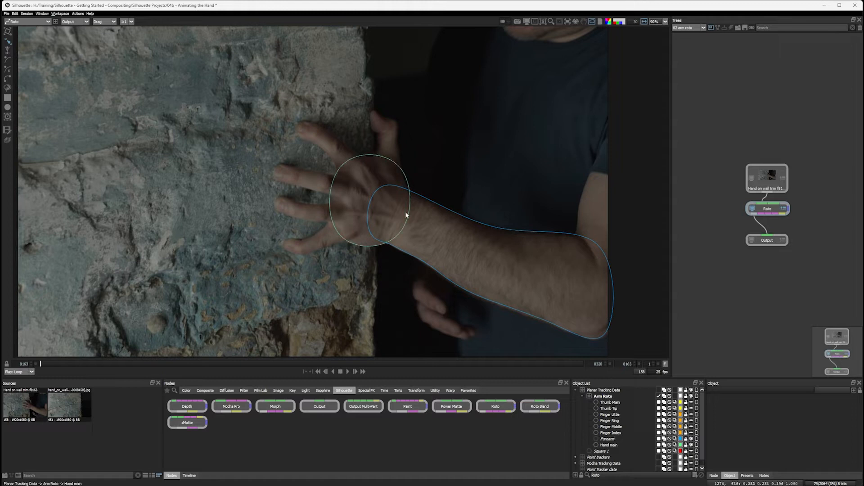
mouse_move(555, 394)
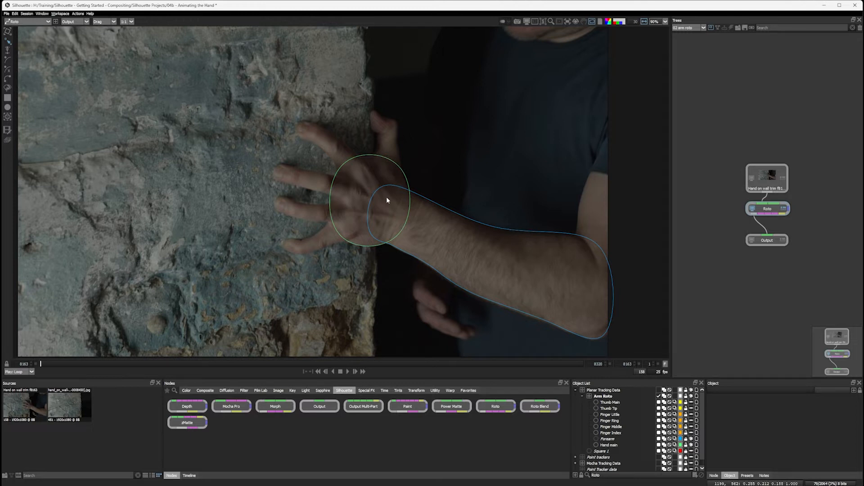
mouse_move(532, 231)
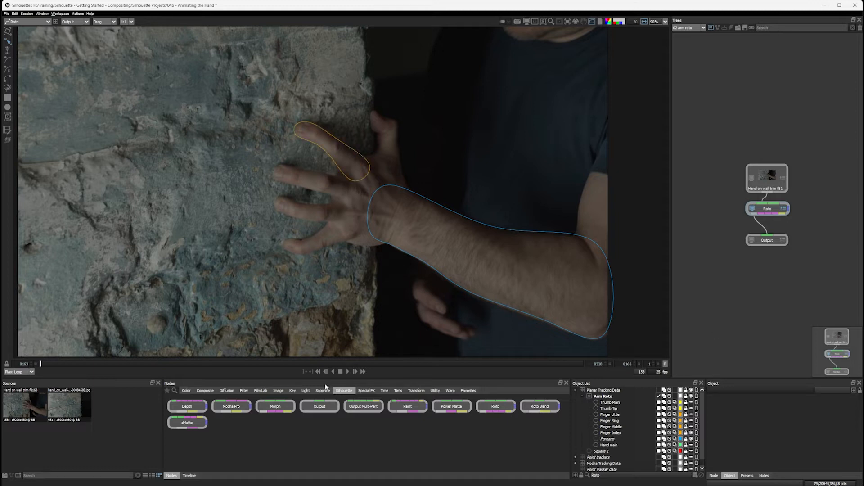
Play the hand footage to preview the forearm and finger shapes, then stop playback.
left_click(355, 371)
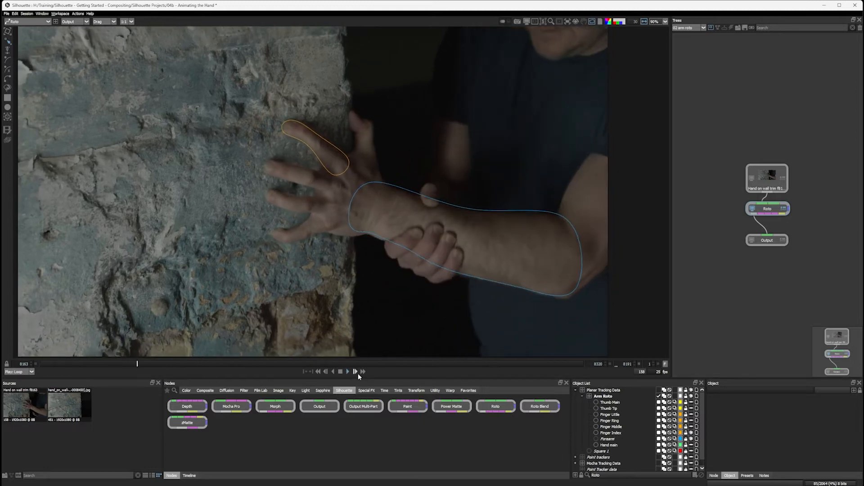
left_click(355, 371)
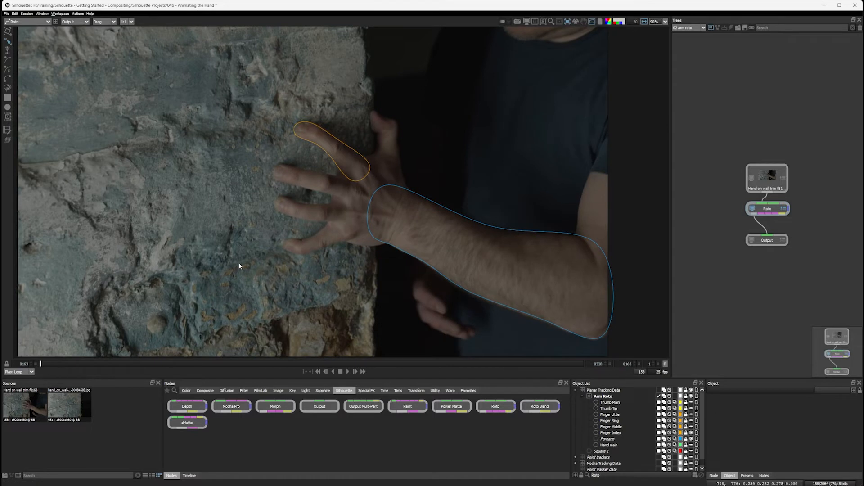
mouse_move(32, 53)
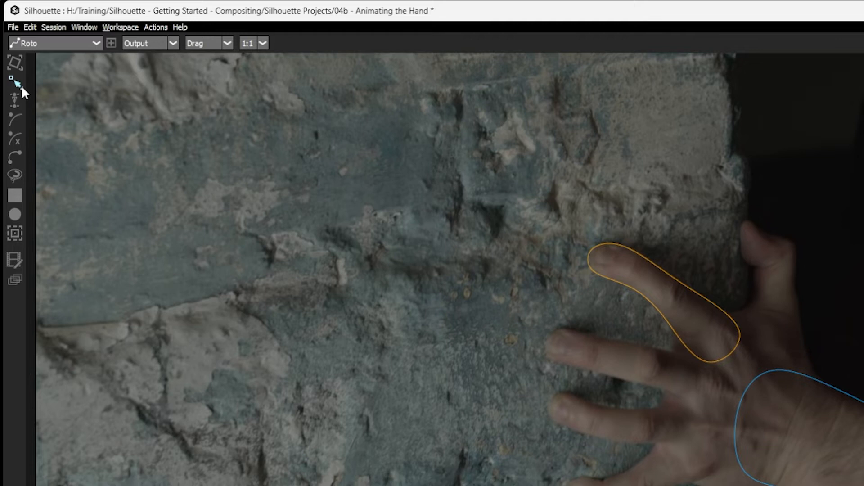
Open the Reshape tool flyout showing Reshape, Magnetic Reshape and Brush Reshape.
left_click(15, 81)
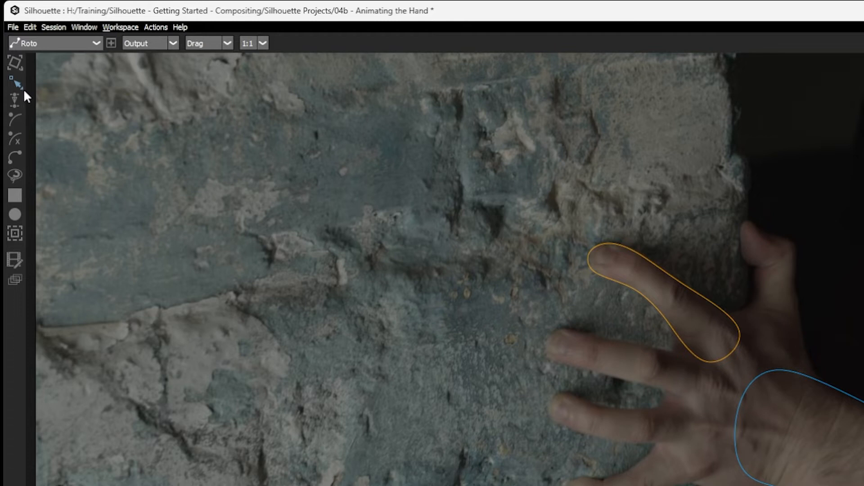
mouse_move(30, 92)
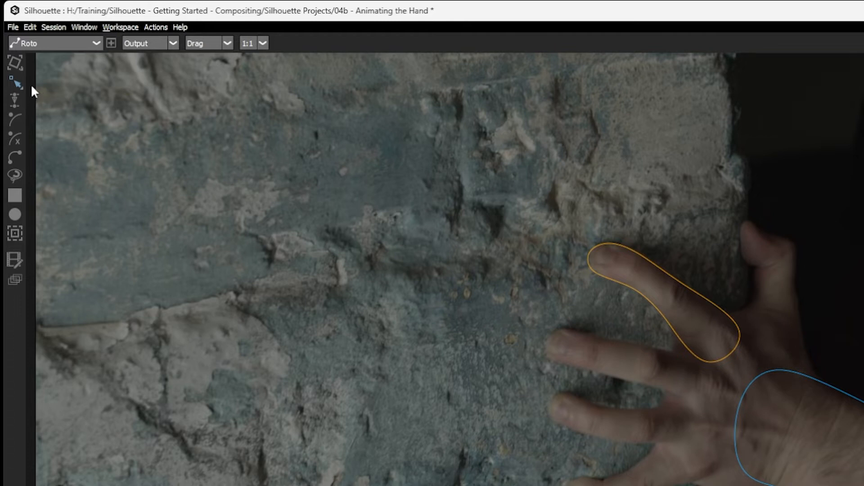
left_click(15, 83)
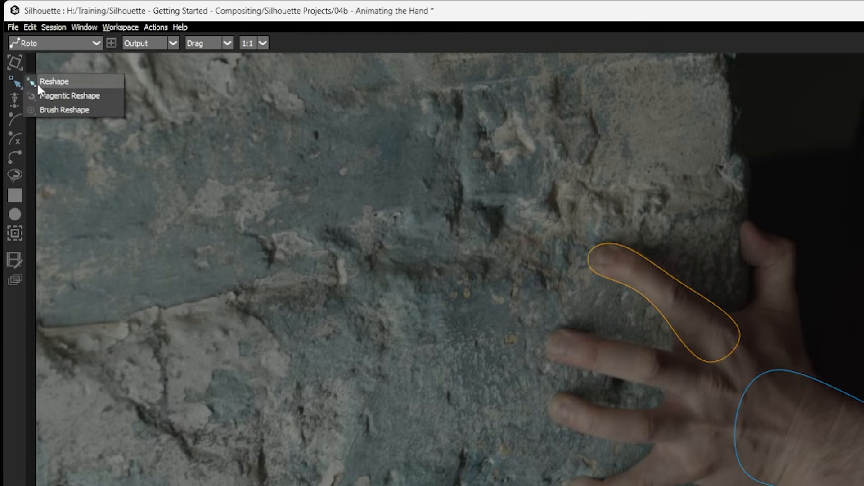
mouse_move(116, 90)
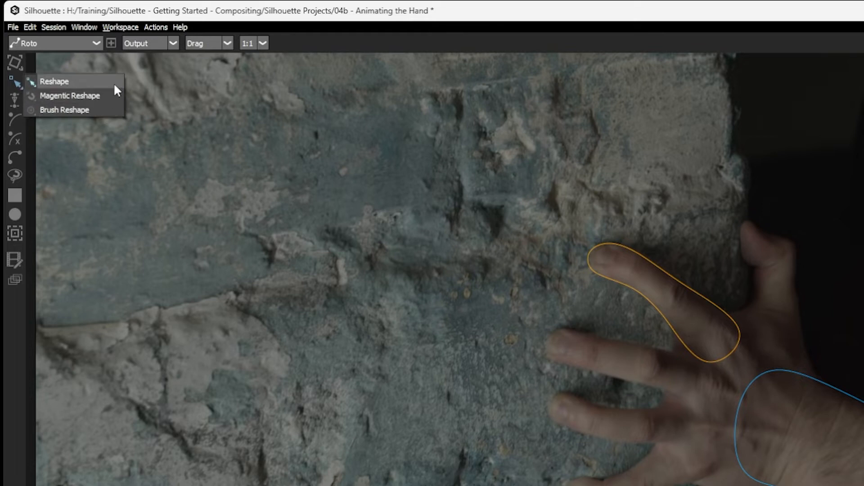
mouse_move(115, 103)
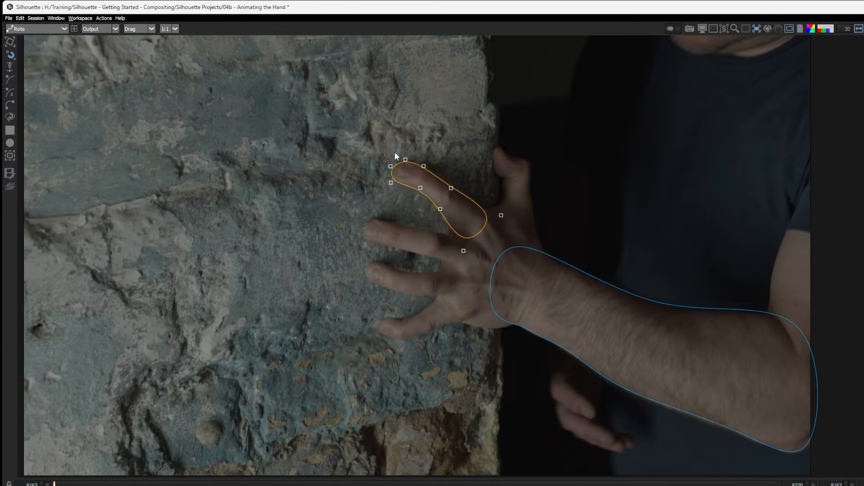
mouse_move(518, 238)
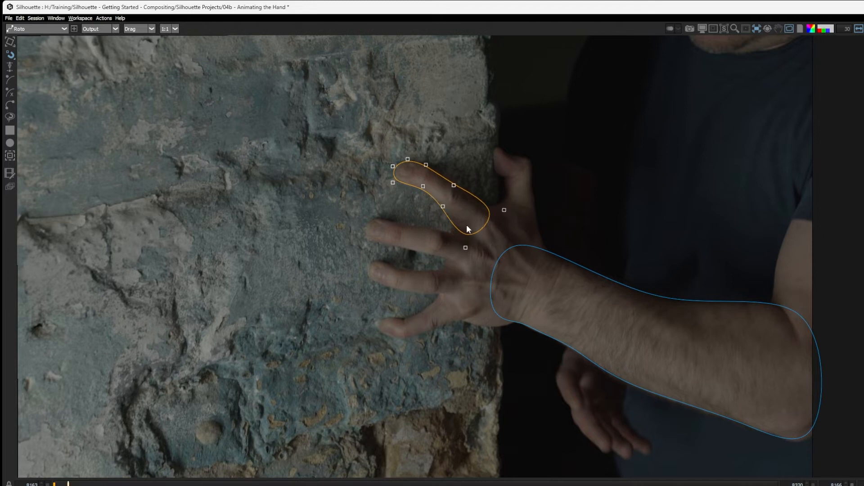
mouse_move(485, 292)
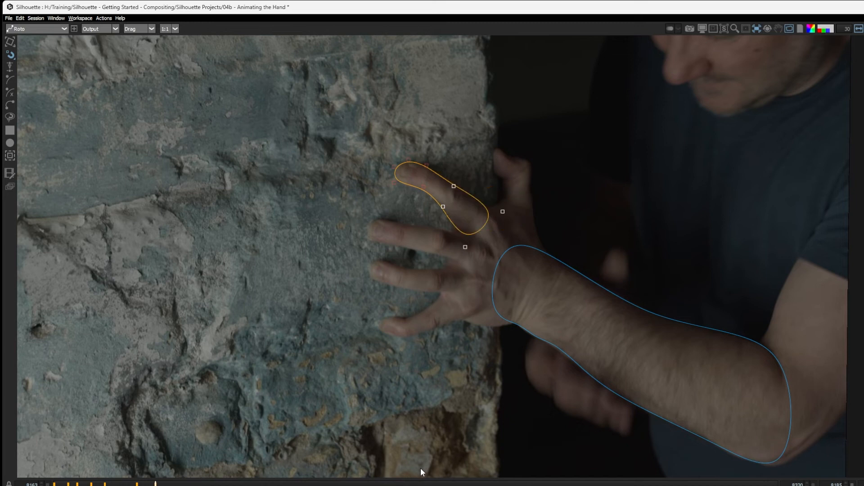
mouse_move(415, 432)
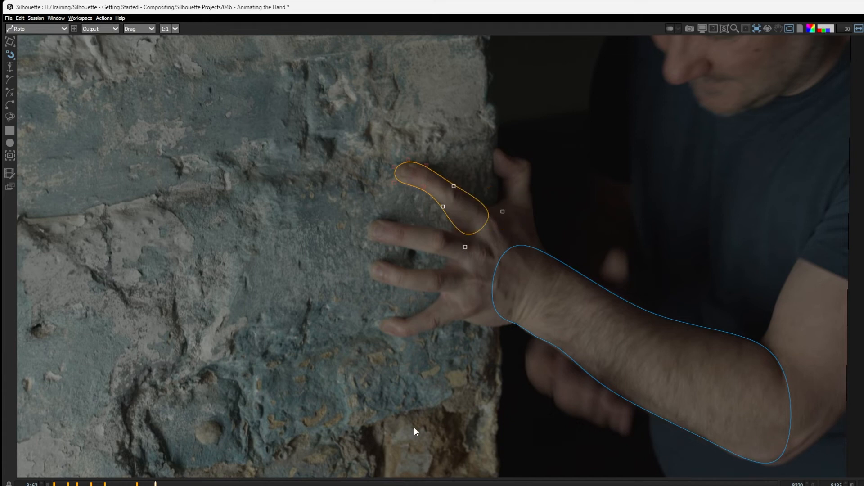
mouse_move(343, 193)
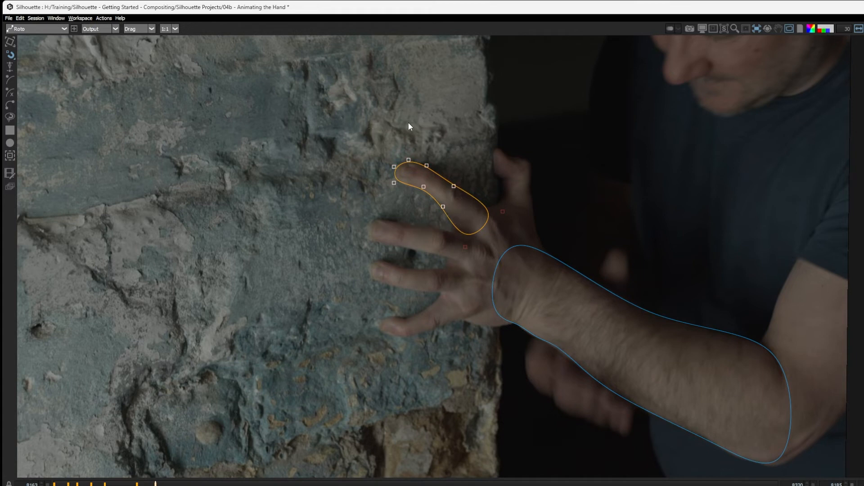
mouse_move(363, 181)
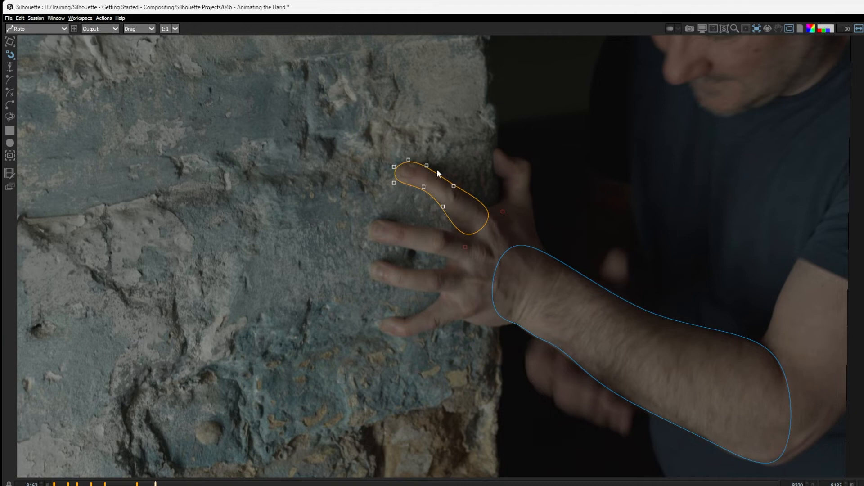
mouse_move(498, 215)
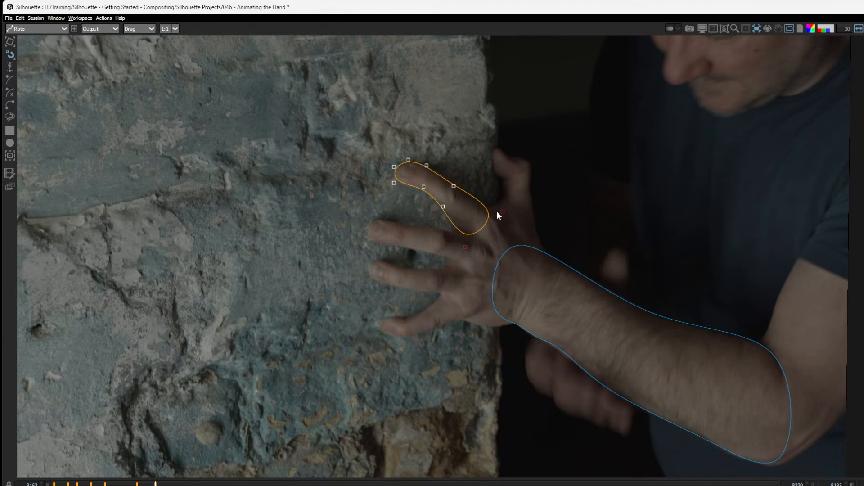
Open the reshaping tool flyout with the finger shape's points selected.
left_click(10, 41)
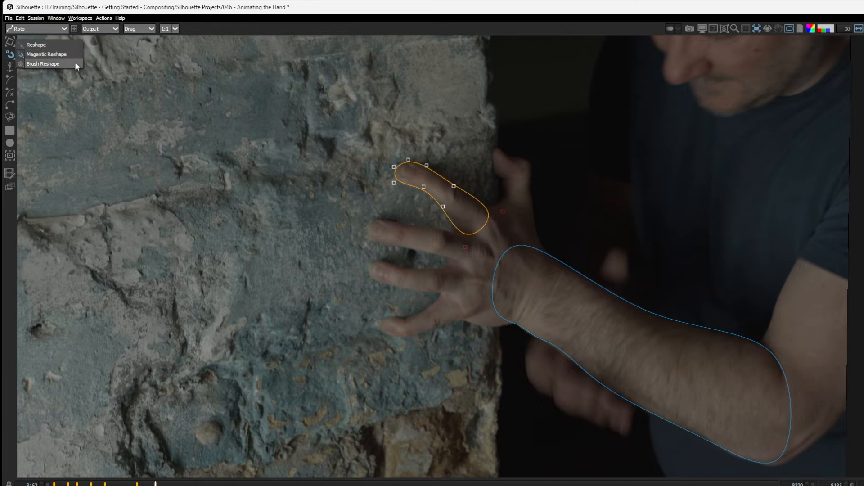
Choose Brush Reshape from the flyout.
left_click(42, 64)
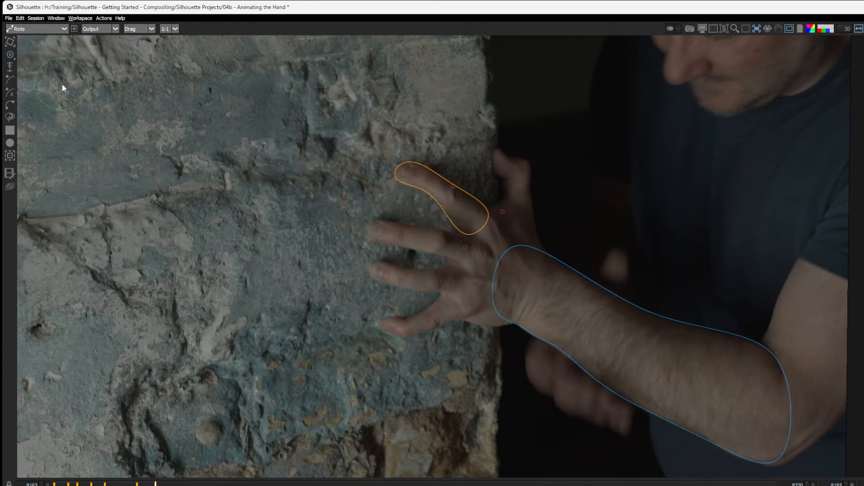
mouse_move(674, 170)
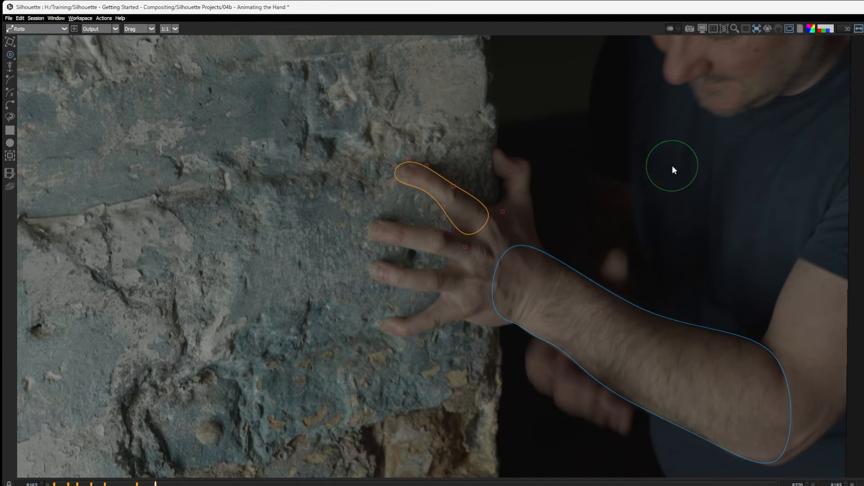
mouse_move(654, 168)
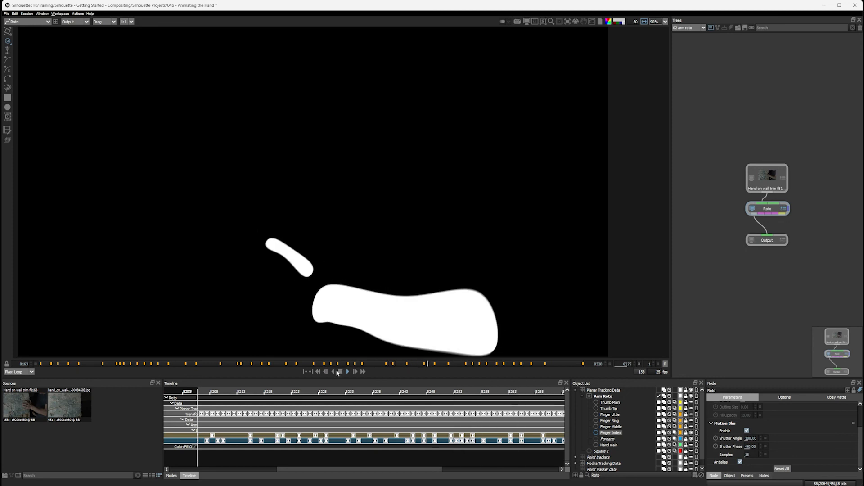
Play back the shot with the blue overlay, then scrub to another frame.
left_click(340, 371)
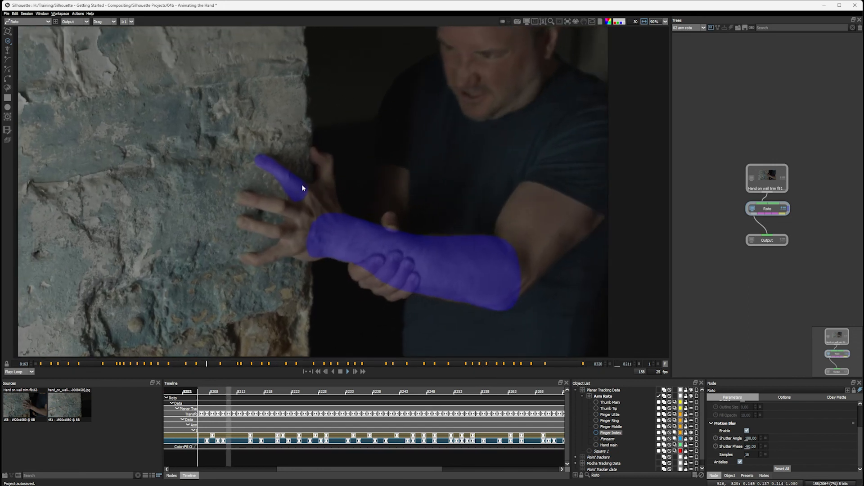
left_click(353, 363)
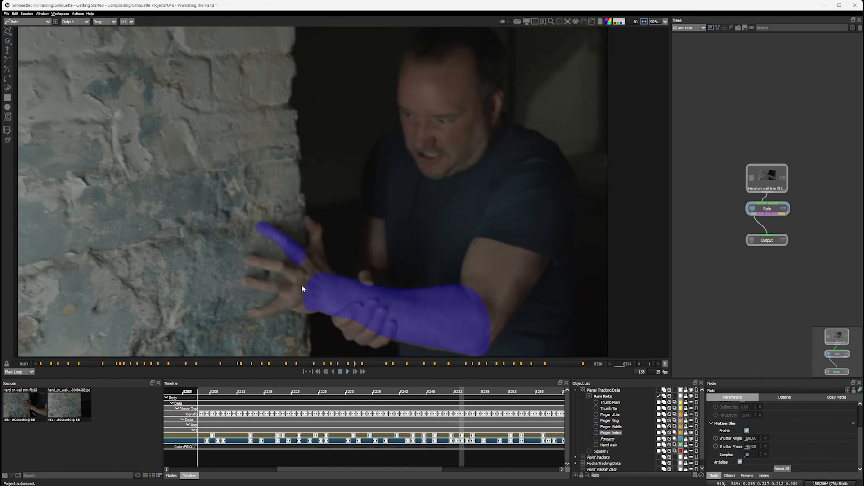